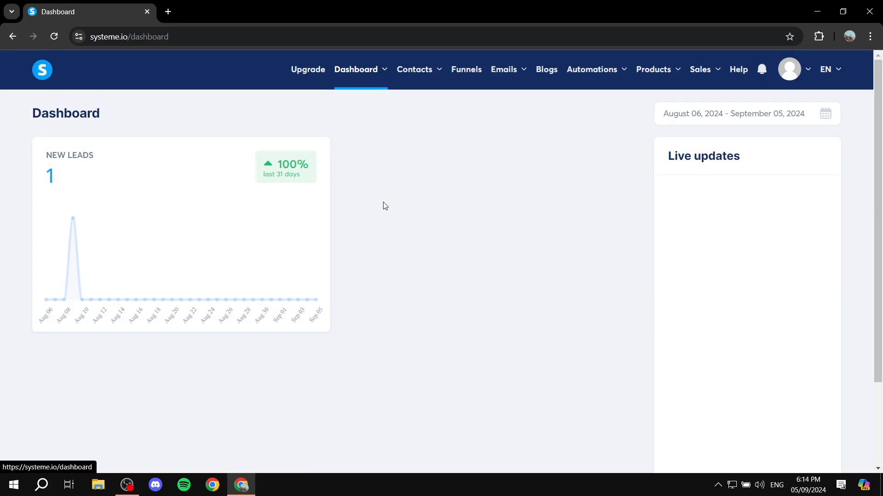
- Go to Funnels and open the Tester funnel
left_click(465, 69)
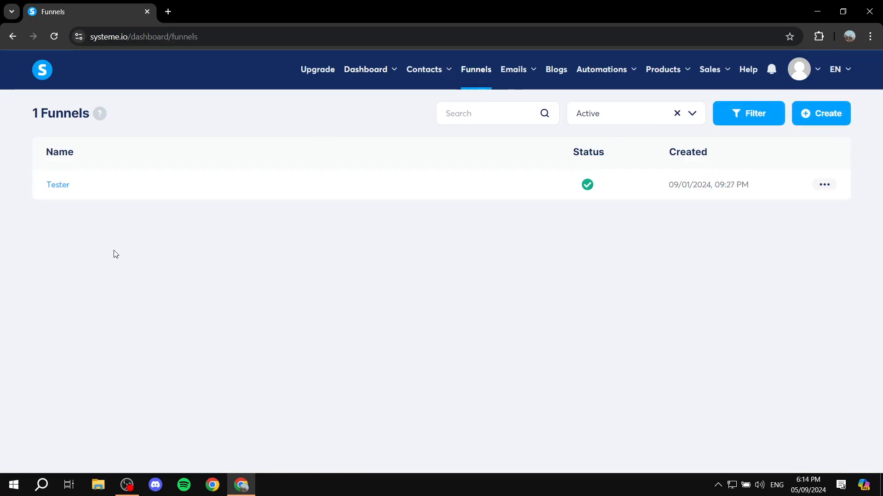
left_click(57, 185)
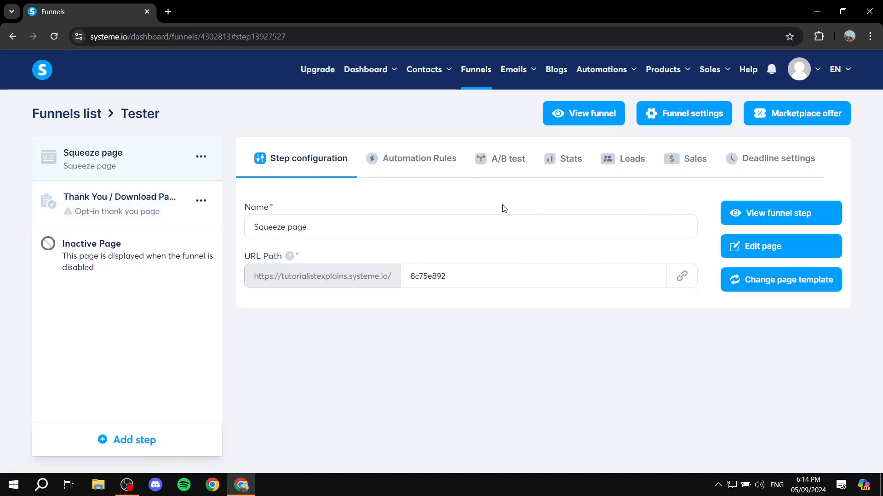
mouse_move(876, 219)
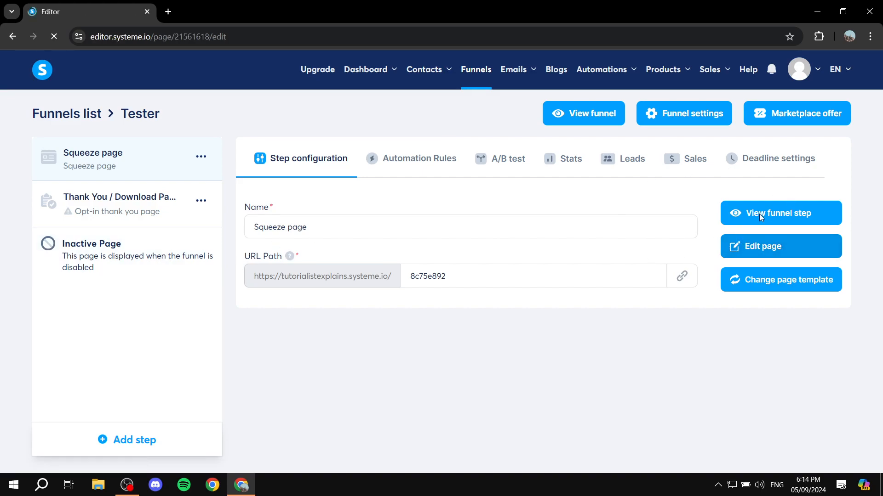
- Open the squeeze page in the editor and look down its layout to the footer
left_click(779, 246)
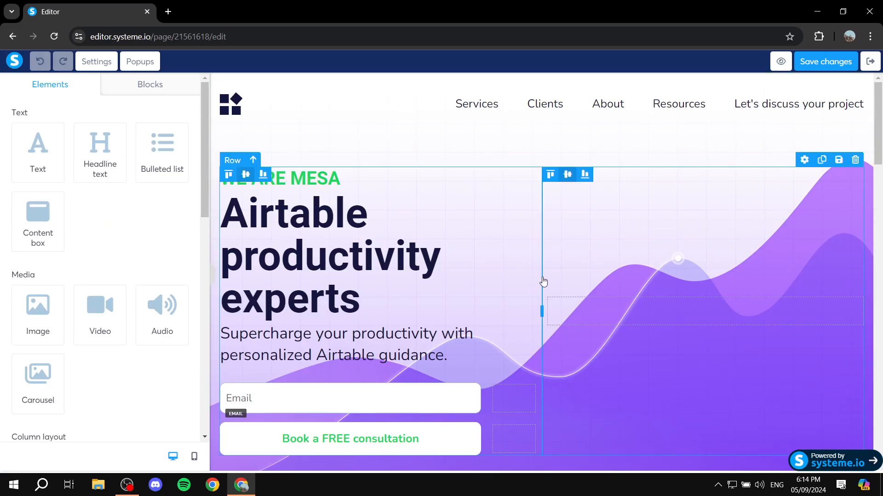
scroll("down", 3)
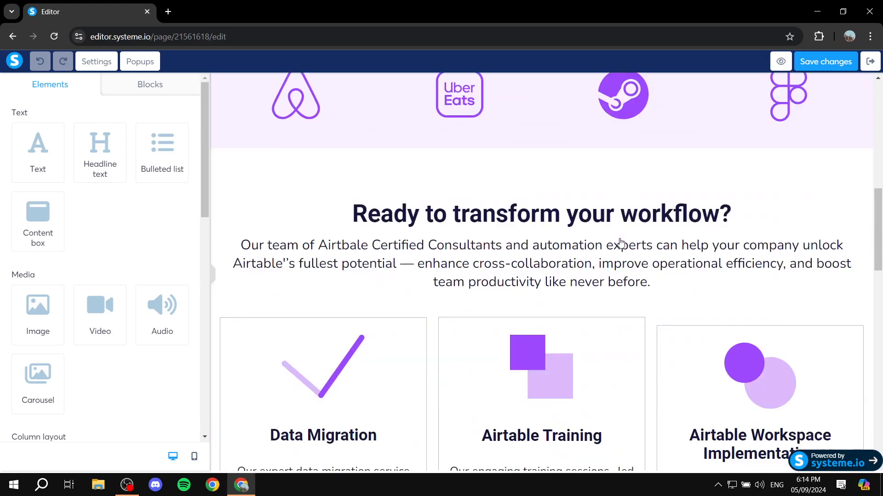
scroll("down", 3)
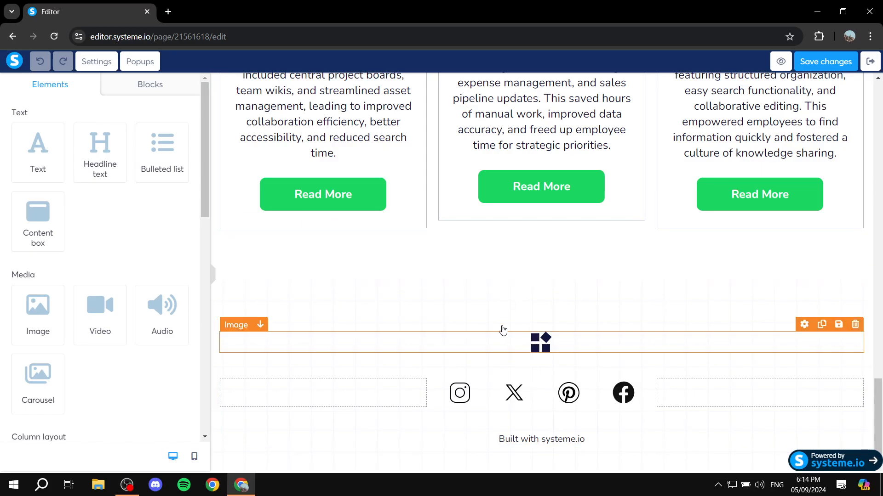
scroll("down", 3)
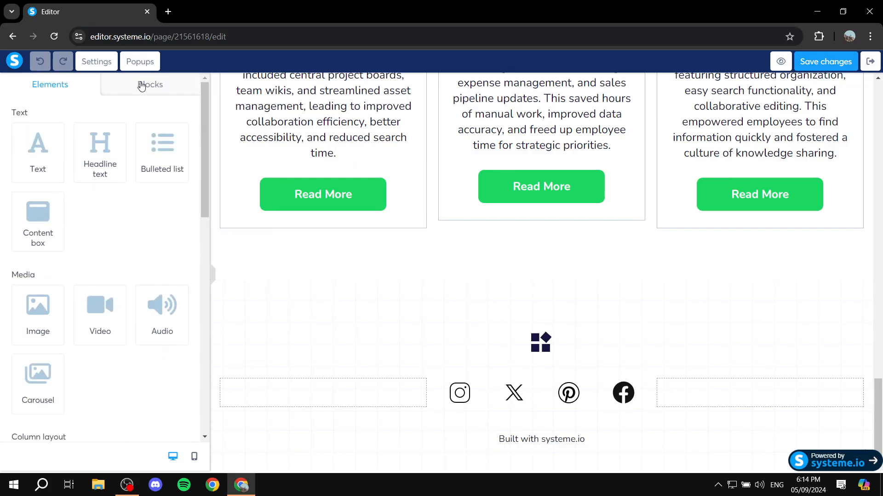
- Check the Blocks panel, then return to Elements and reach the Form section
left_click(157, 85)
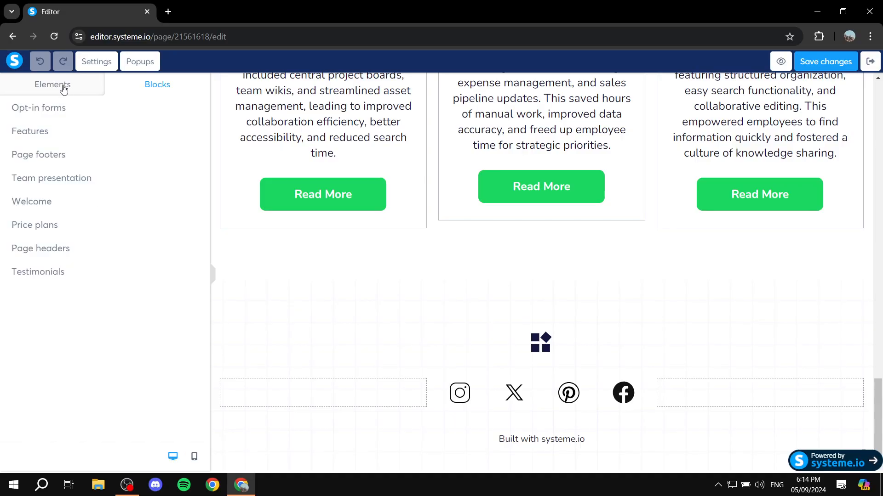
left_click(50, 84)
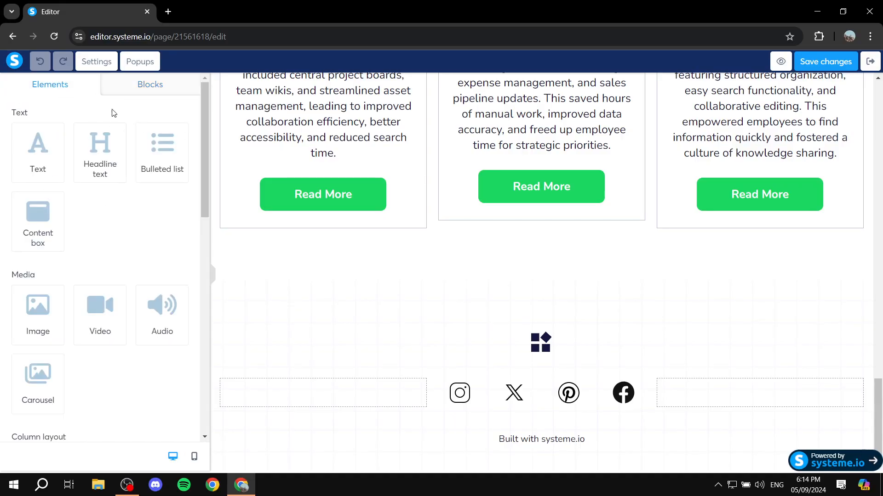
scroll("down", 3)
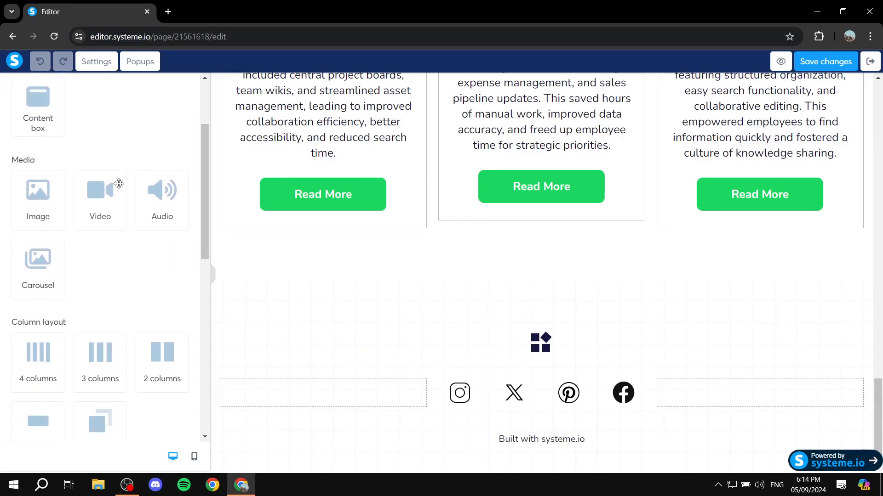
scroll("down", 3)
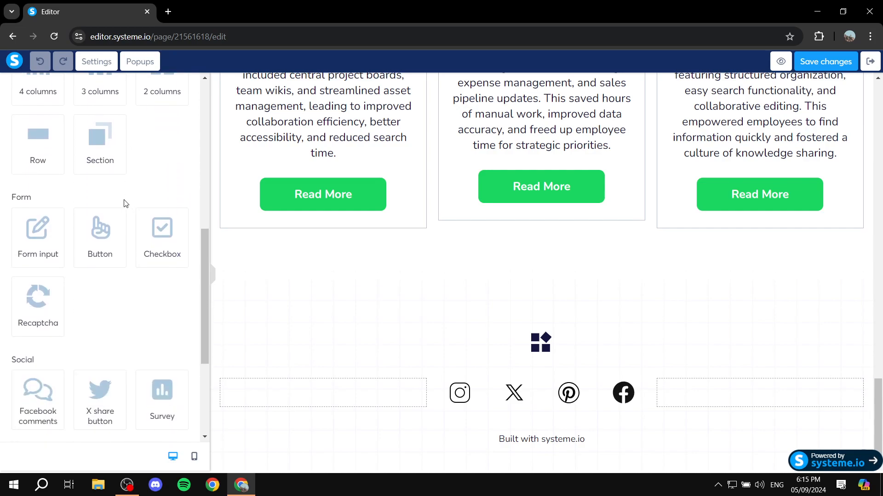
mouse_move(167, 275)
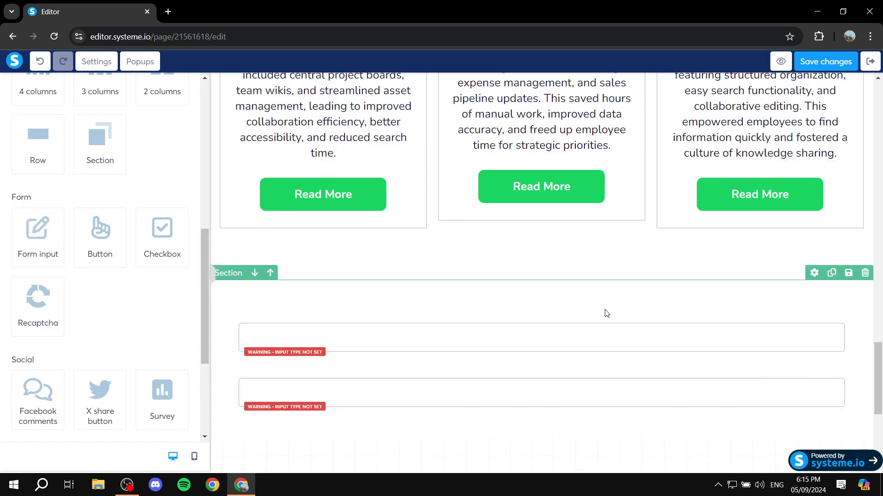
- Duplicate the form input to reach four fields, then select the first field
scroll("down", 3)
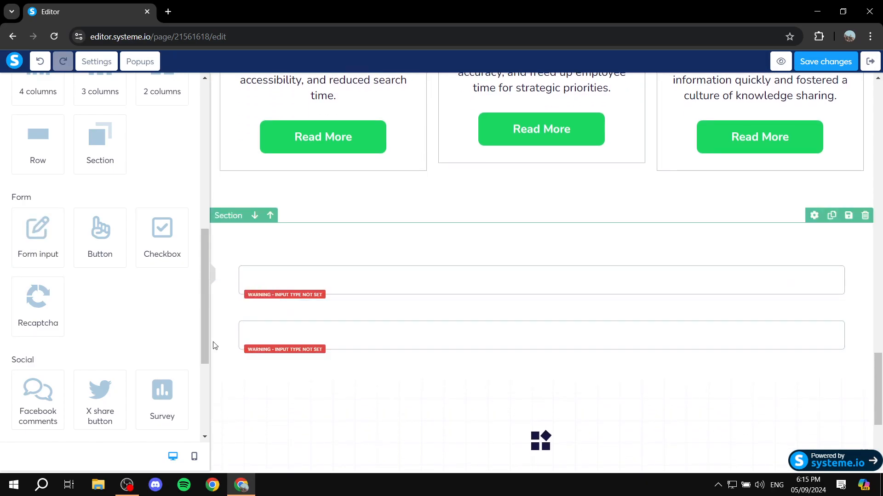
left_click(541, 279)
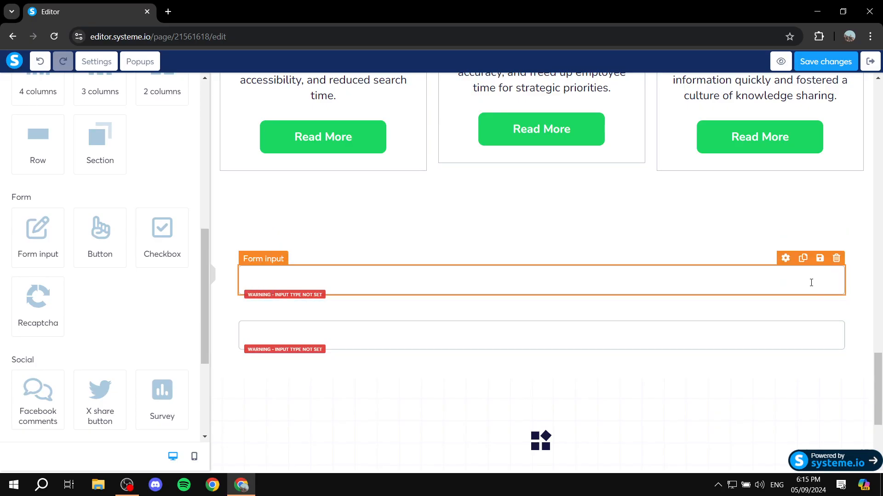
left_click(802, 258)
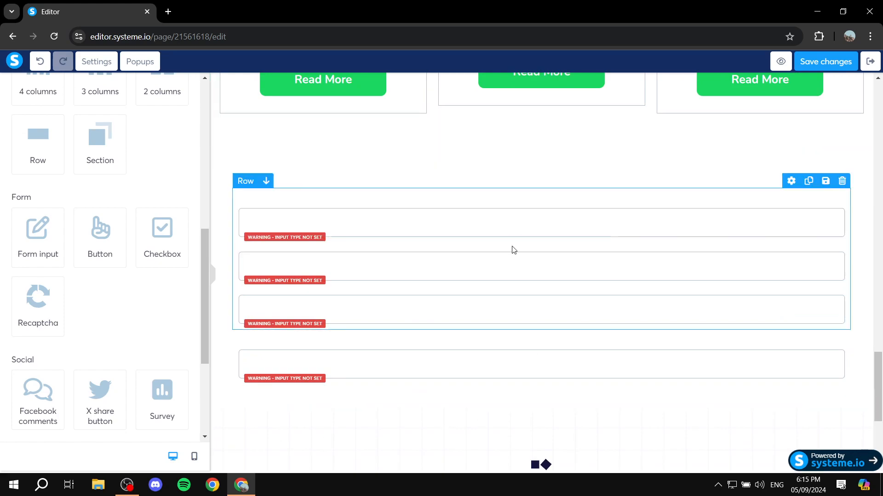
left_click(523, 222)
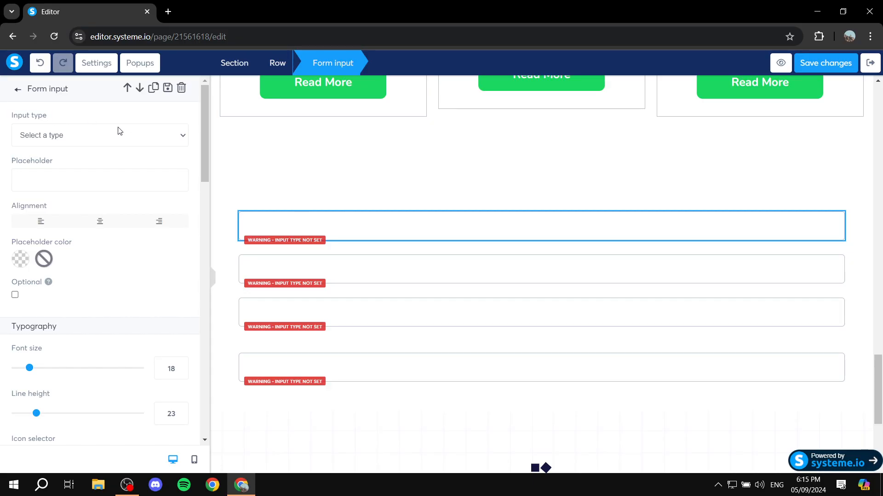
- Set the first field's input type to First name, then select the second field
left_click(100, 135)
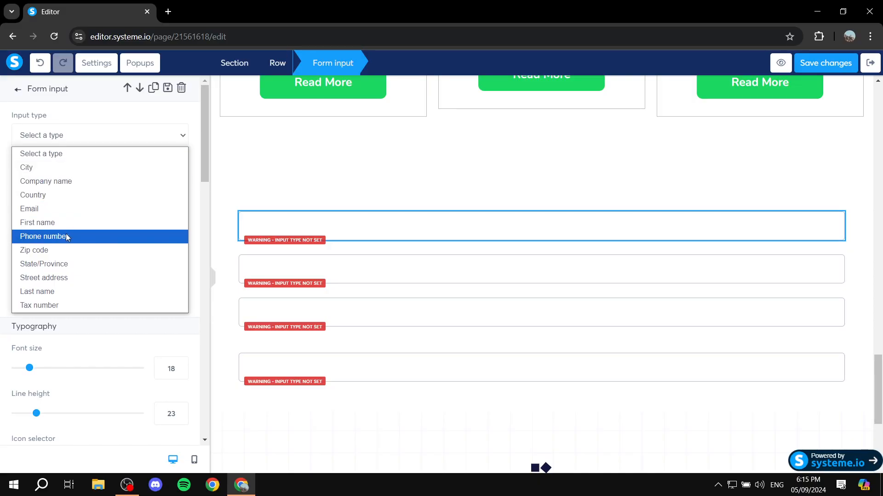
left_click(36, 222)
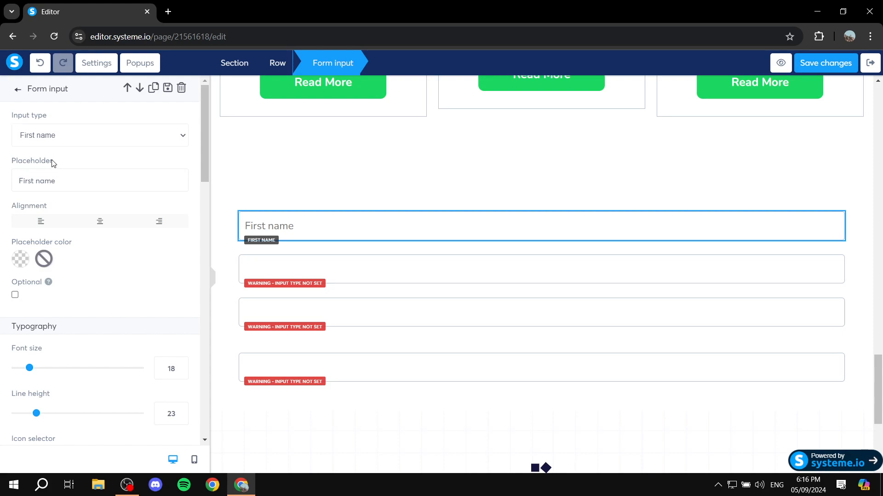
double_click(32, 160)
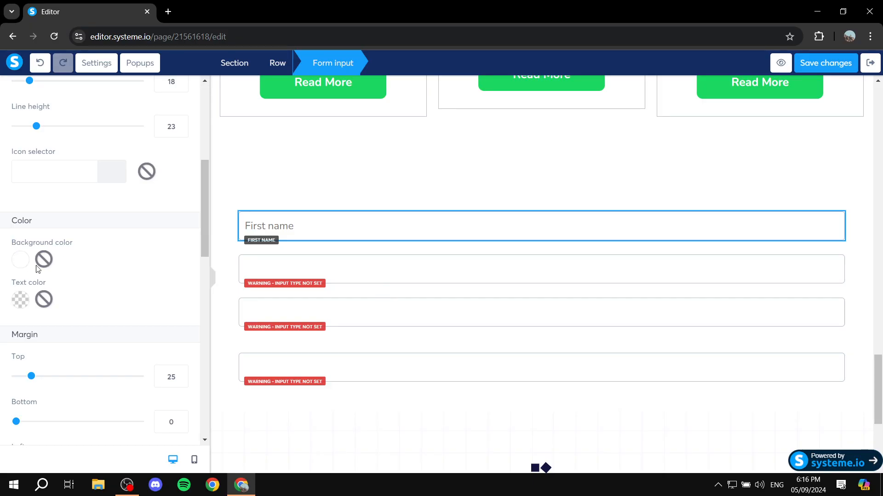
scroll("down", 3)
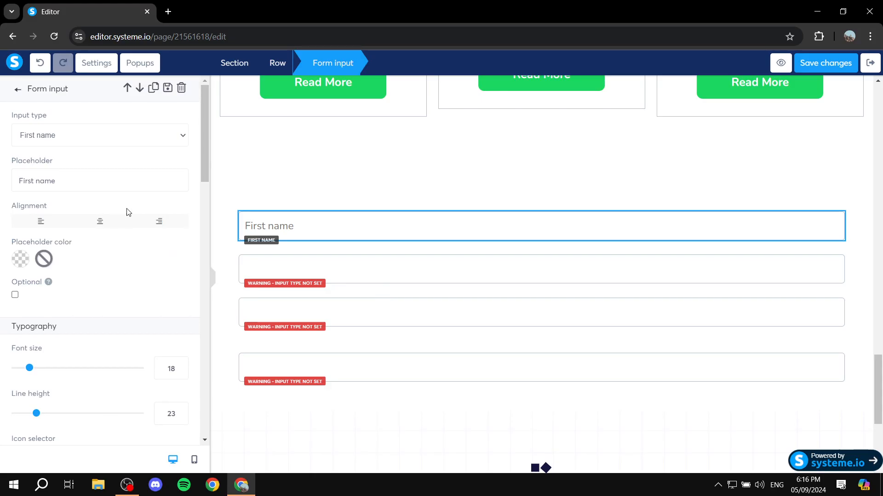
mouse_move(445, 268)
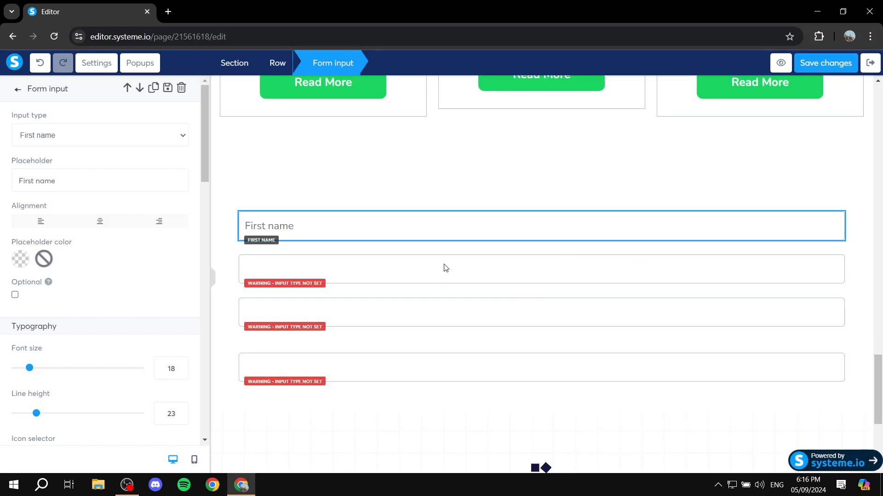
left_click(541, 268)
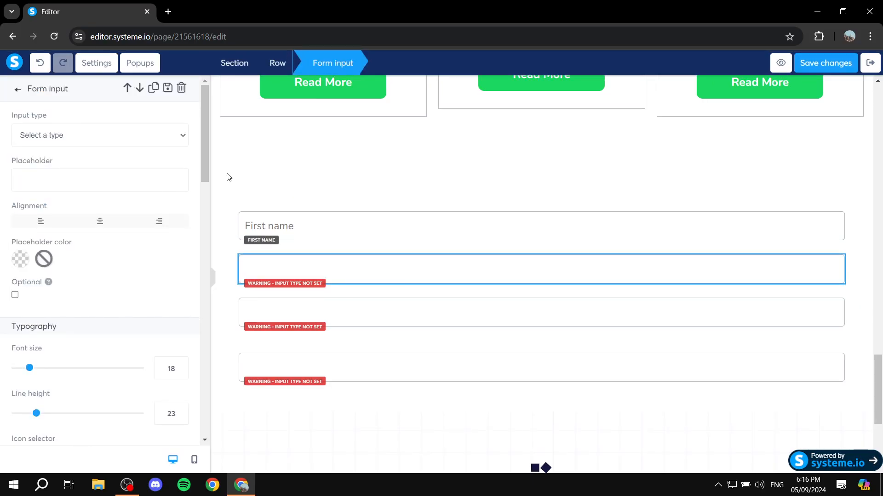
- Set the second field to Last name and the third field to Email
left_click(100, 135)
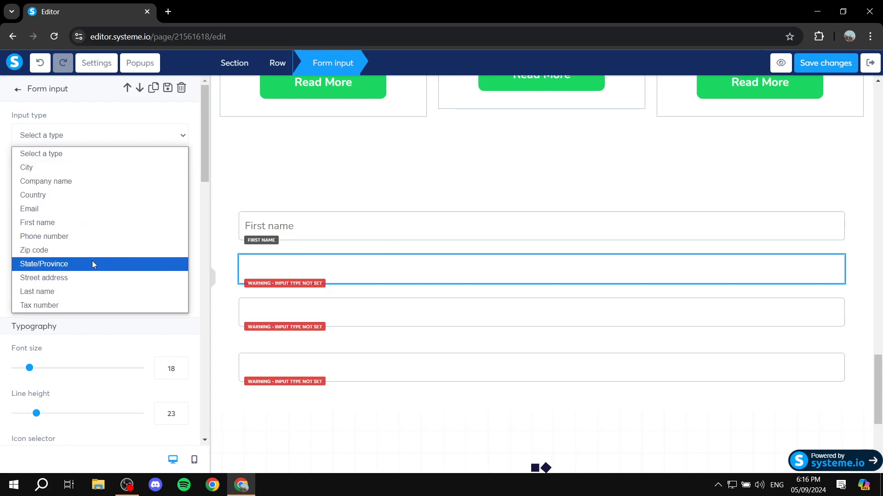
left_click(37, 291)
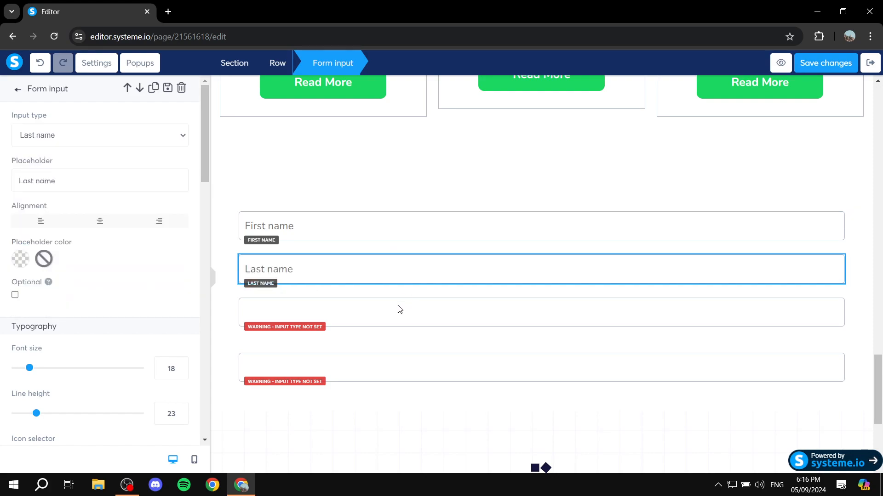
left_click(541, 312)
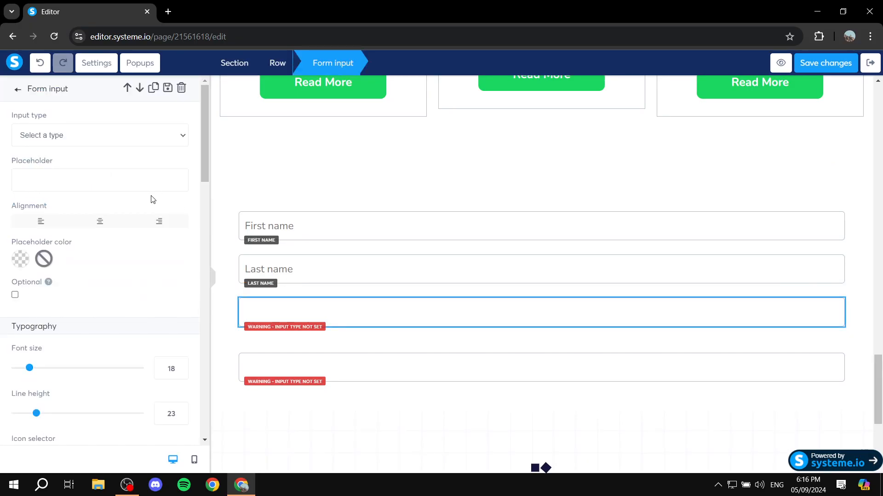
left_click(99, 135)
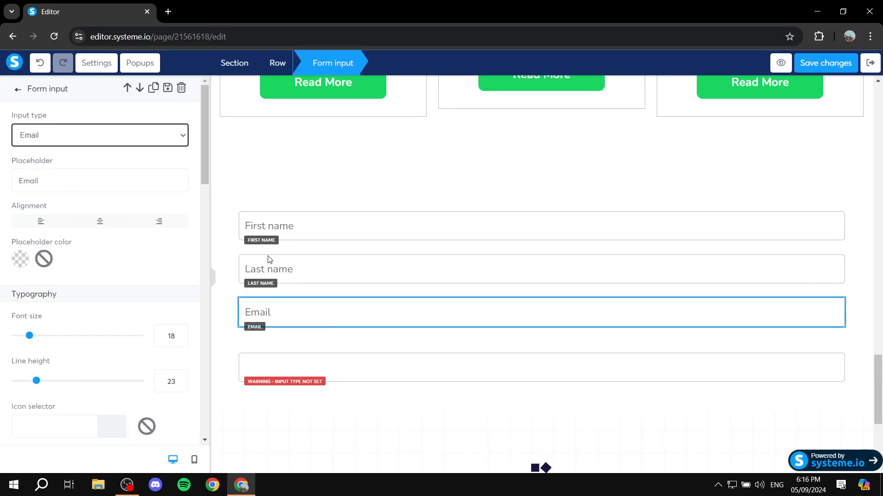
- Set the fourth field to Phone number and mark it Optional
left_click(99, 135)
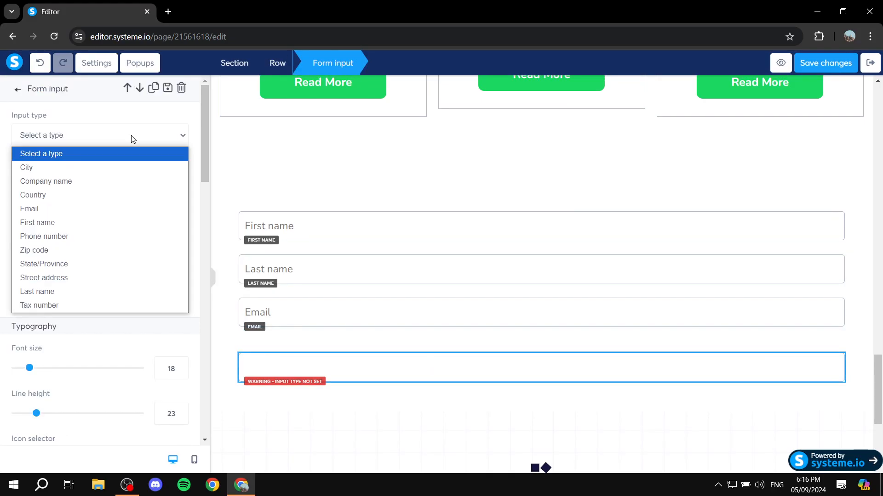
left_click(44, 236)
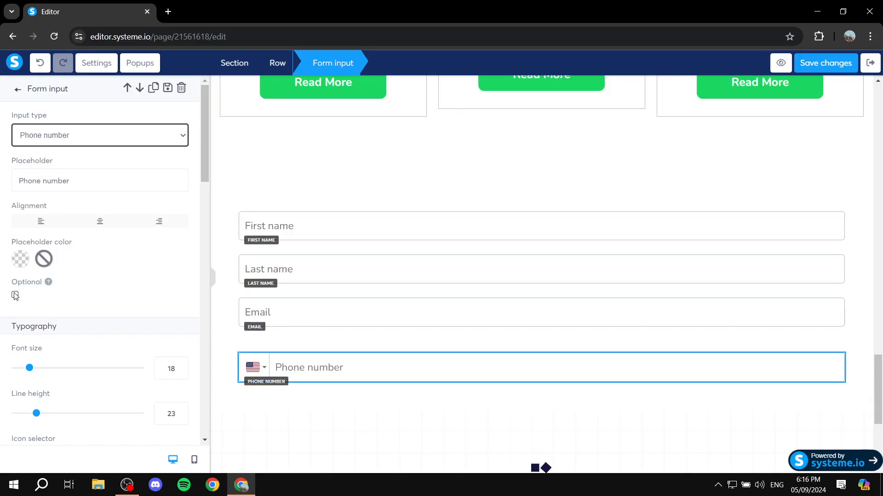
left_click(15, 294)
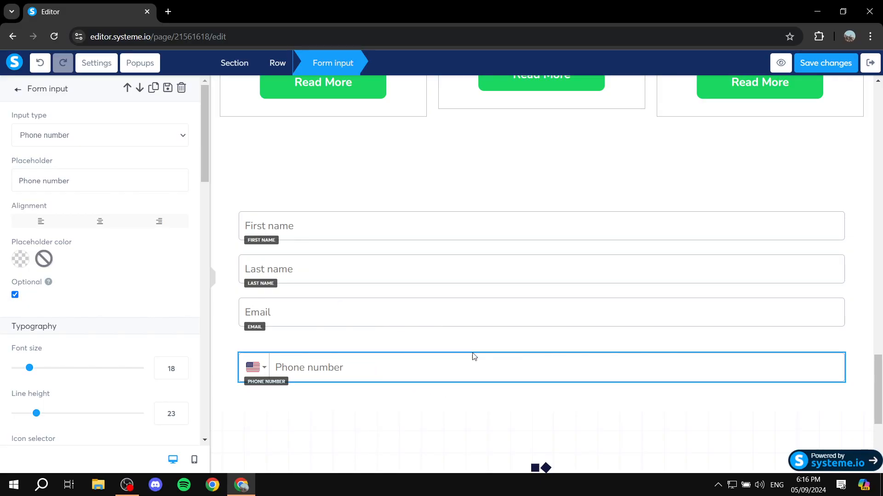
mouse_move(370, 321)
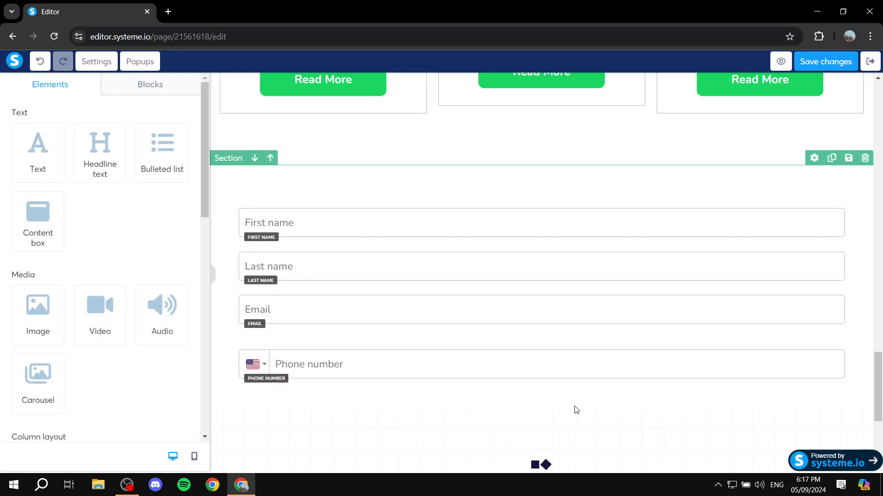
mouse_move(569, 409)
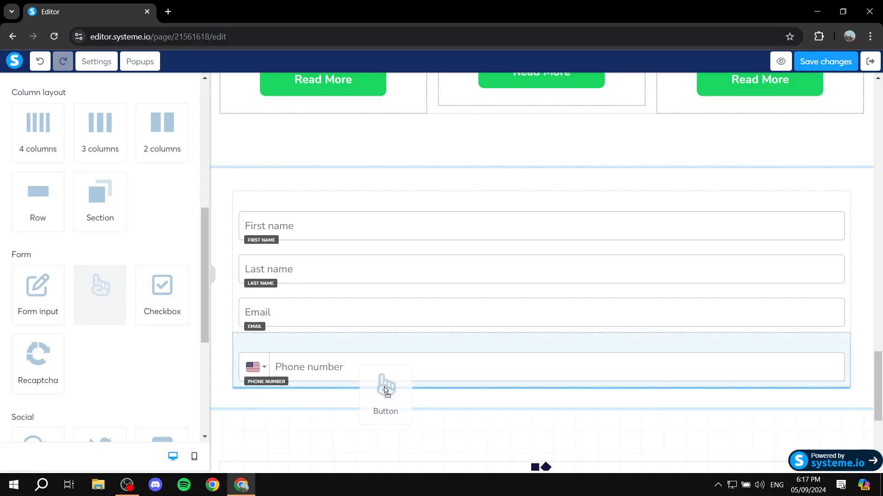
- Drop a Button element below the Phone number input and select it
left_click_drag(99, 295, 541, 427)
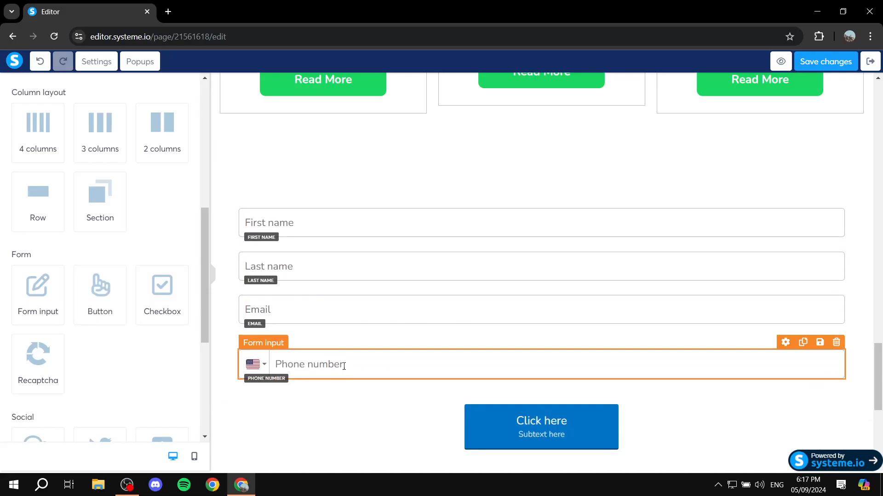
left_click(541, 426)
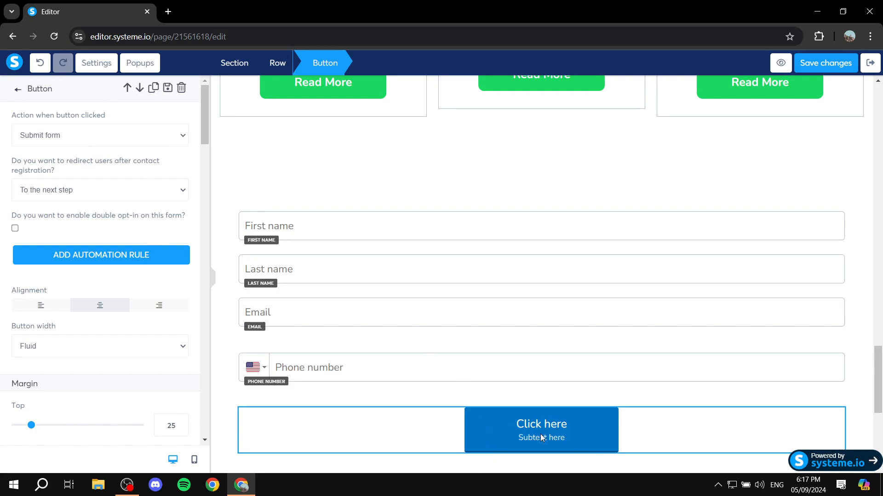
mouse_move(508, 185)
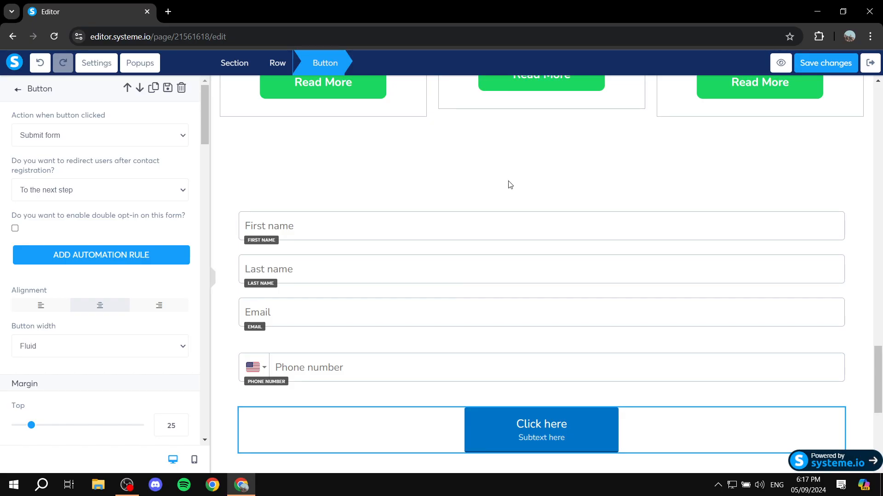
mouse_move(338, 235)
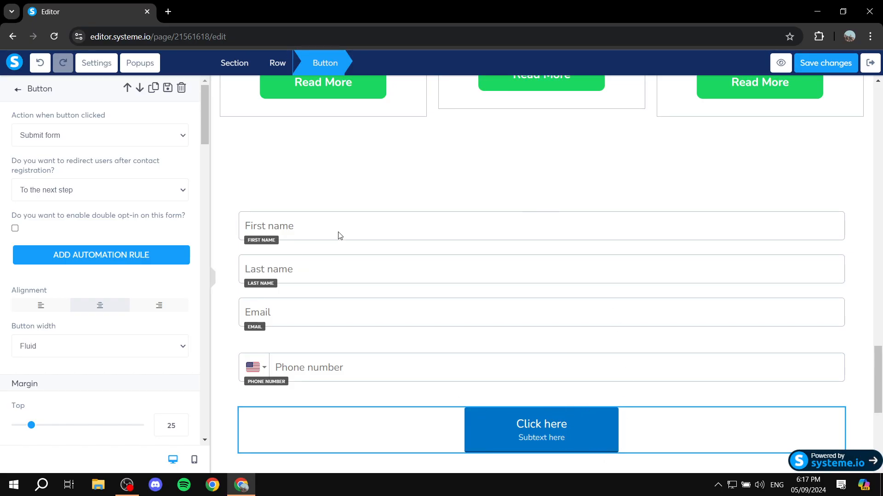
- Reach the Typography settings of the form button
scroll("down", 3)
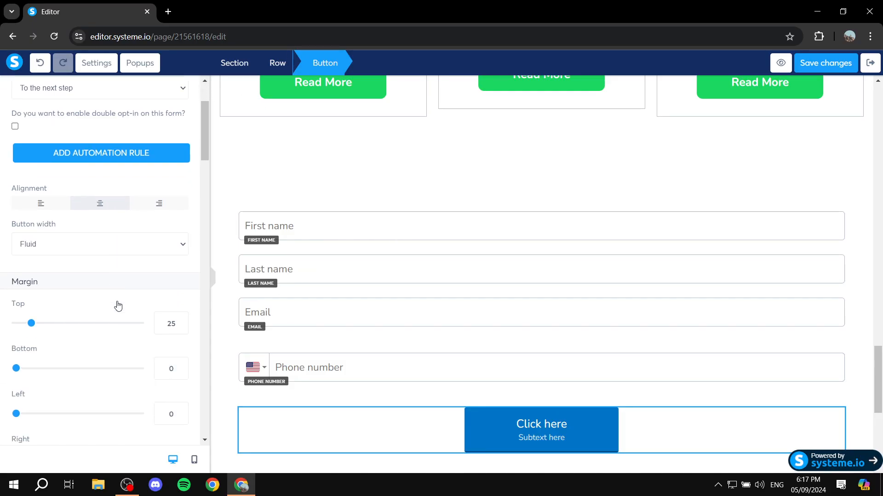
scroll("down", 3)
type("Text")
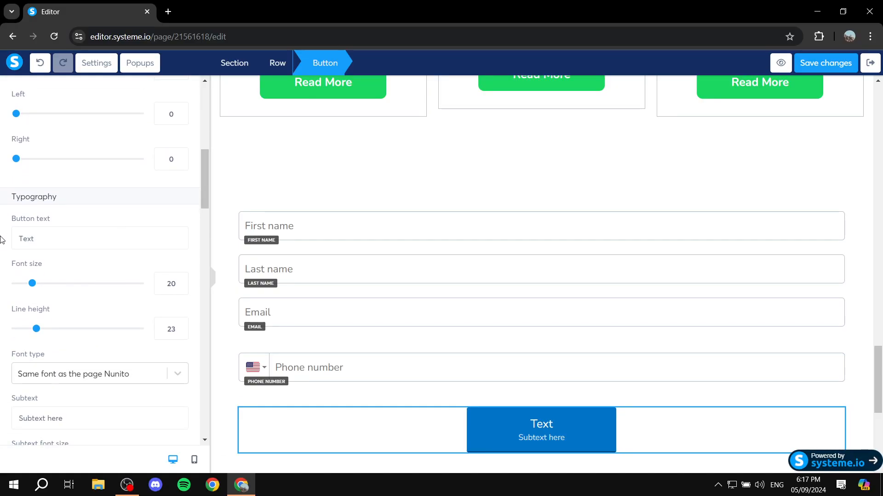
mouse_move(461, 240)
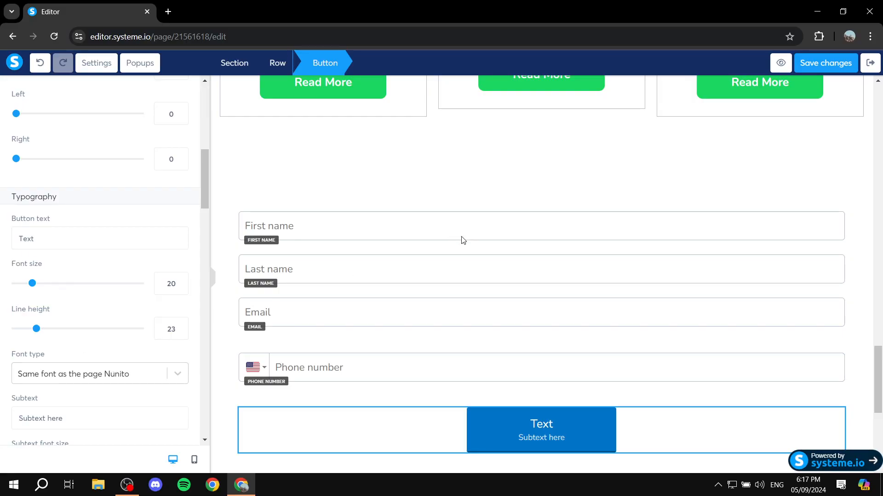